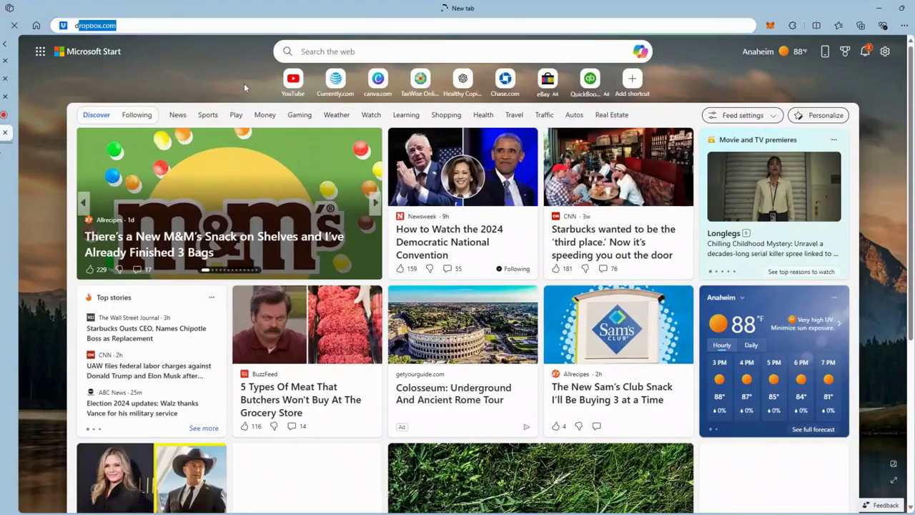
Go to docs.google.com in Microsoft Edge.
type("docs.google.com")
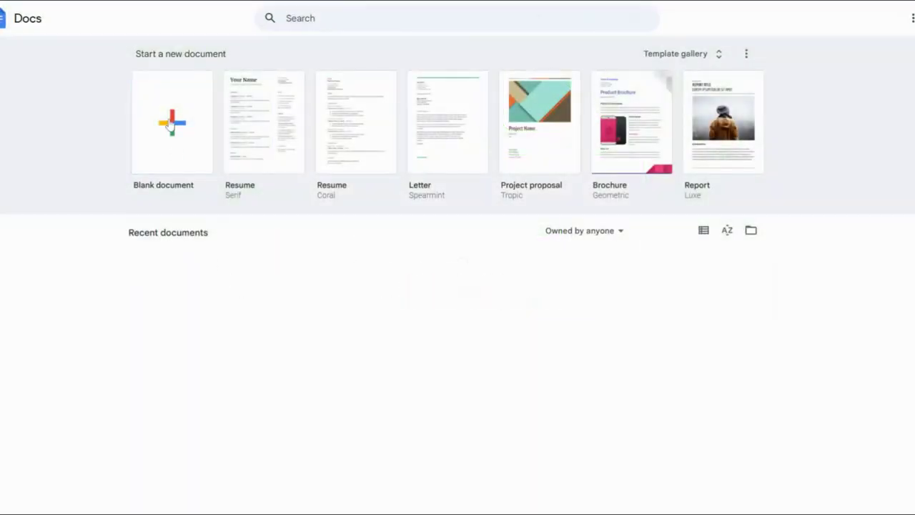
Create a new blank document for the Daily Affirmations Journal.
left_click(172, 122)
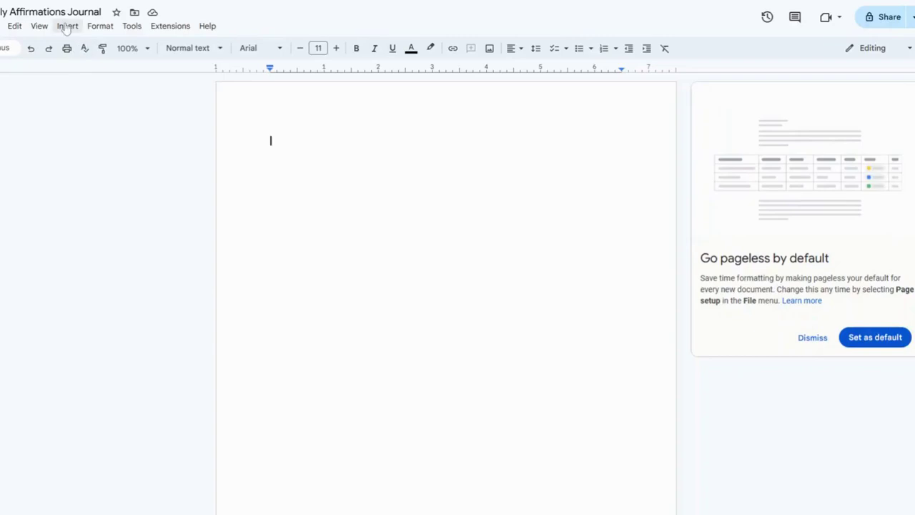
Insert a page header containing DAILY AFFIRMATIONS and return to the body.
left_click(67, 25)
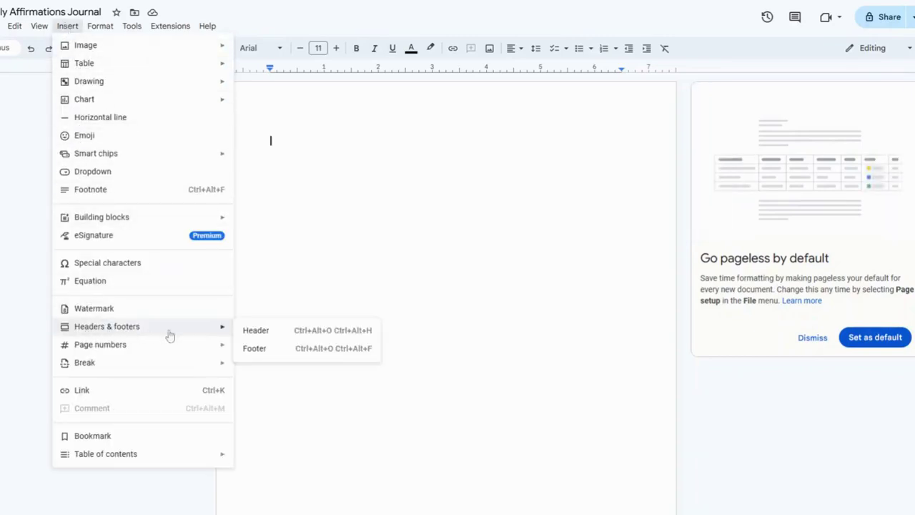
left_click(255, 330)
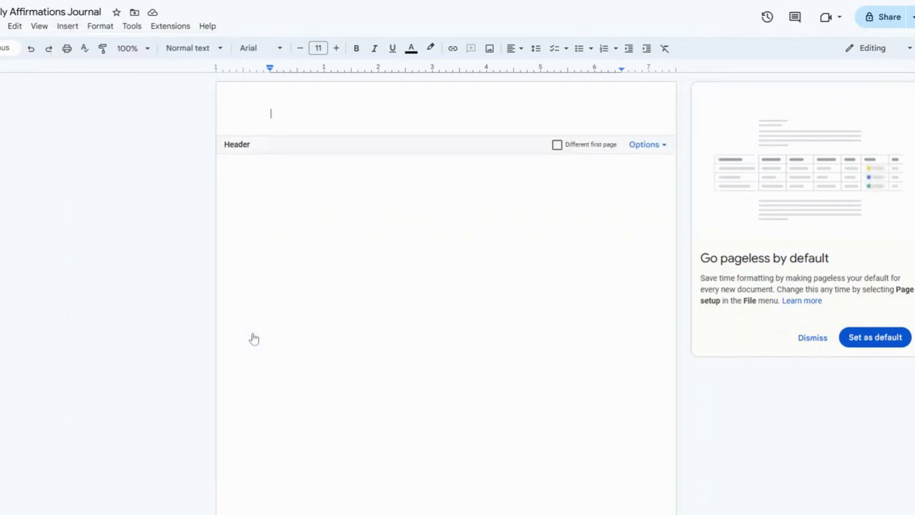
type("DAILY")
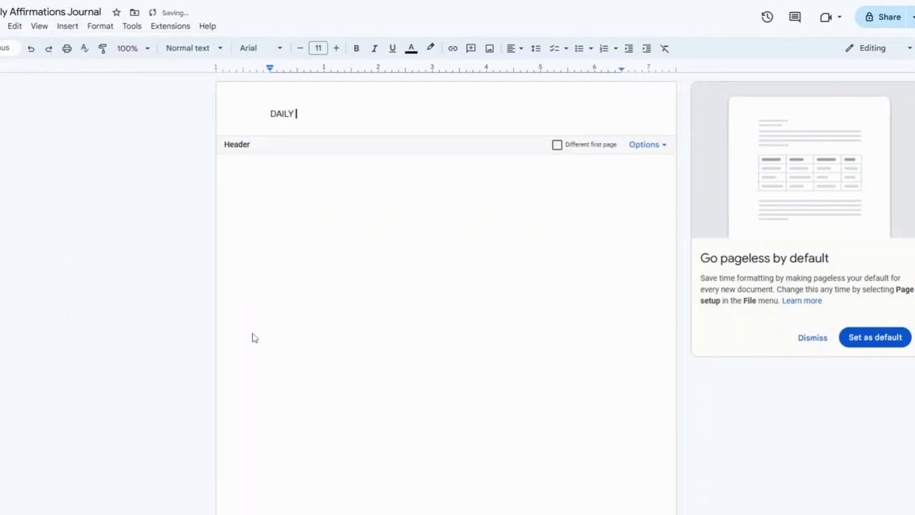
type("AFFIRMATIO")
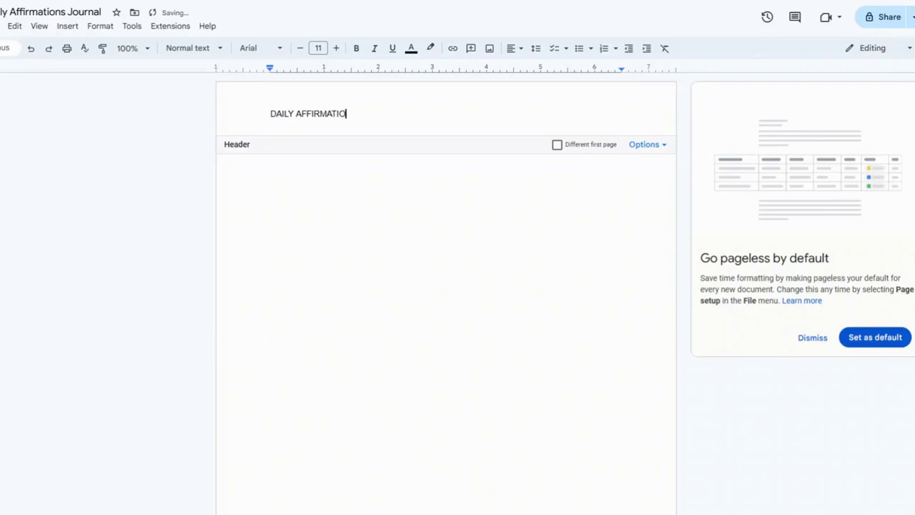
type("NS")
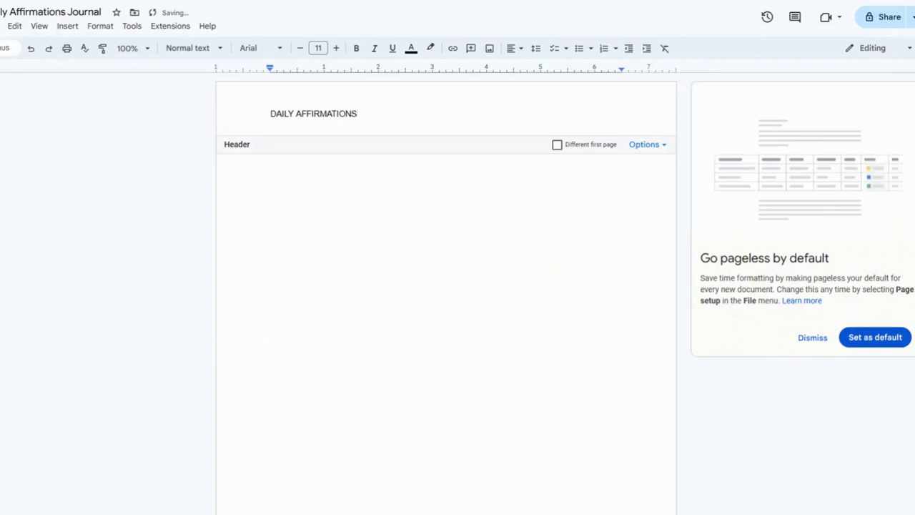
left_click(812, 337)
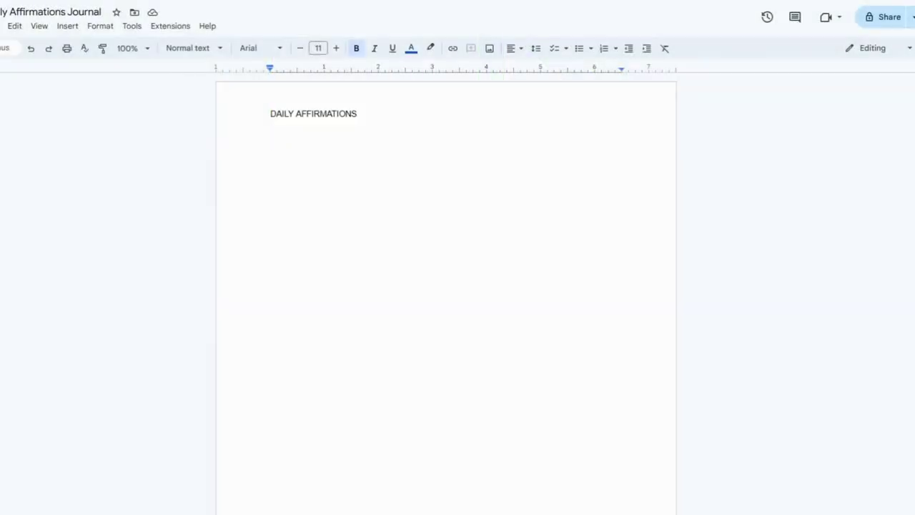
Insert an empty 2 x 2 table below the header.
left_click(67, 26)
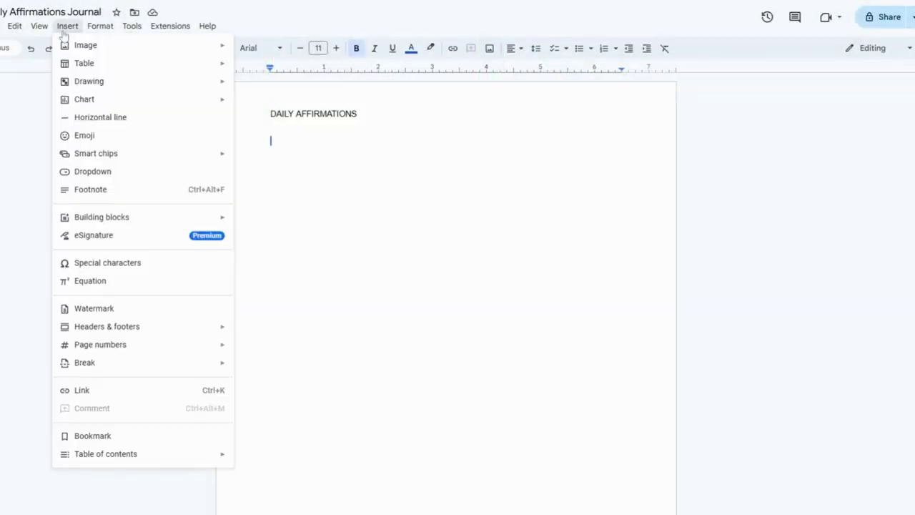
mouse_move(84, 63)
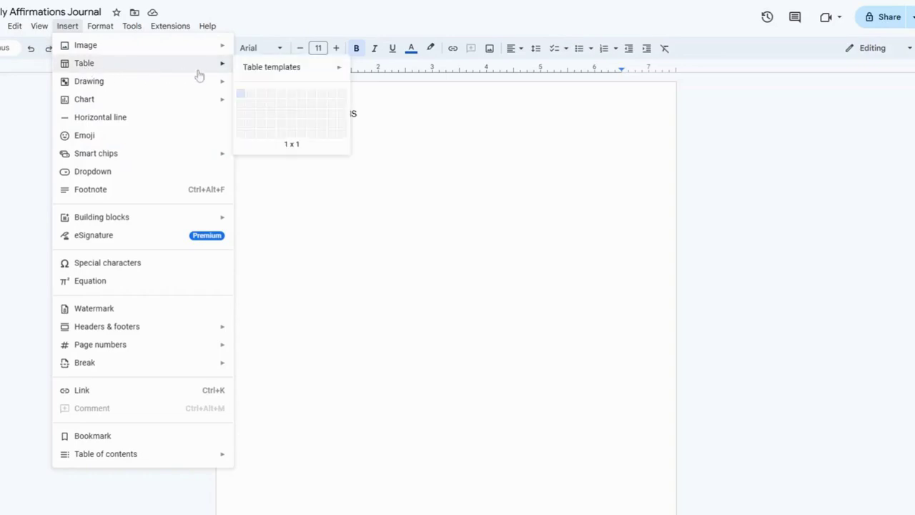
mouse_move(251, 94)
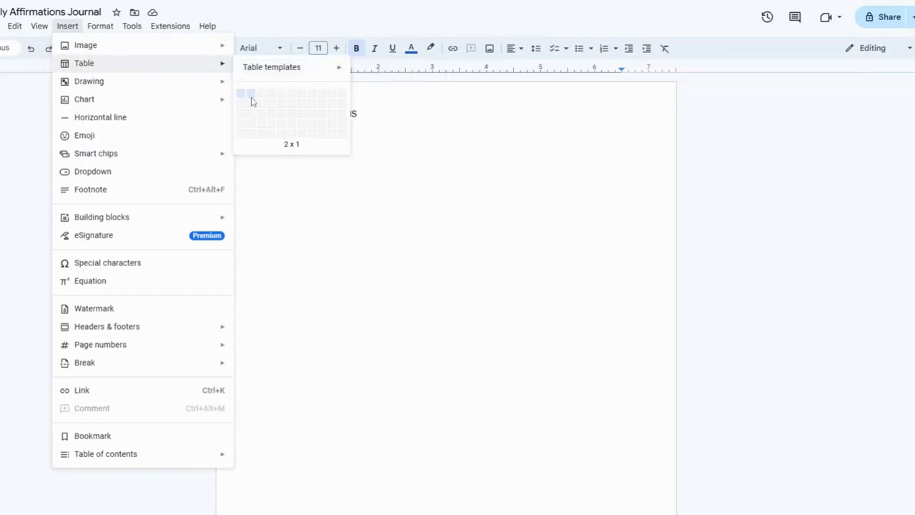
mouse_move(251, 104)
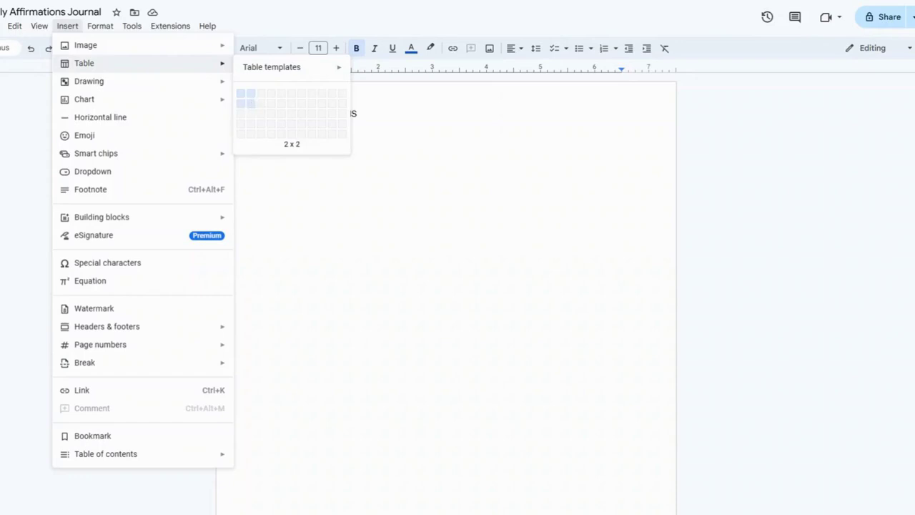
left_click(248, 103)
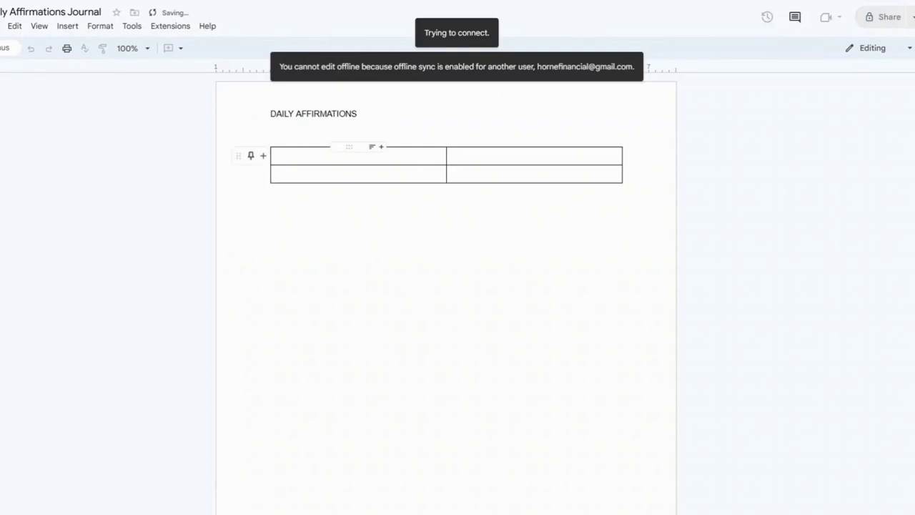
left_click(357, 155)
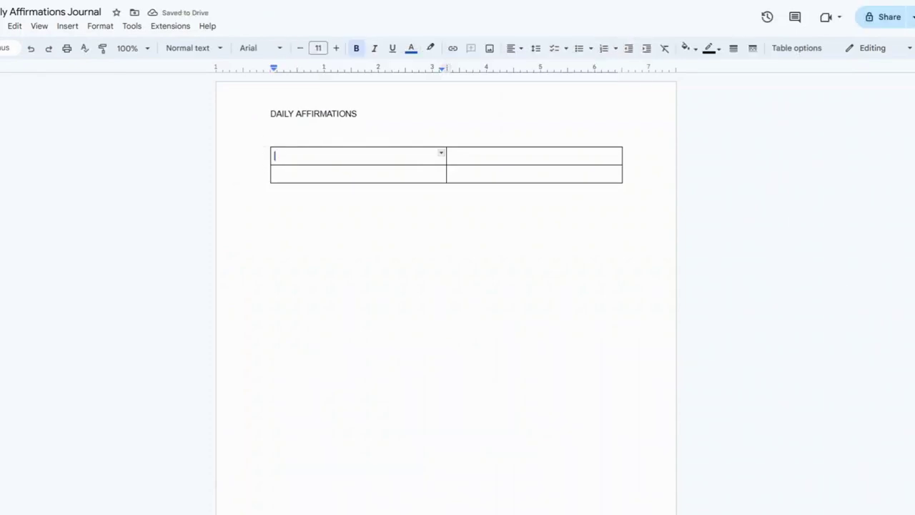
left_click(534, 156)
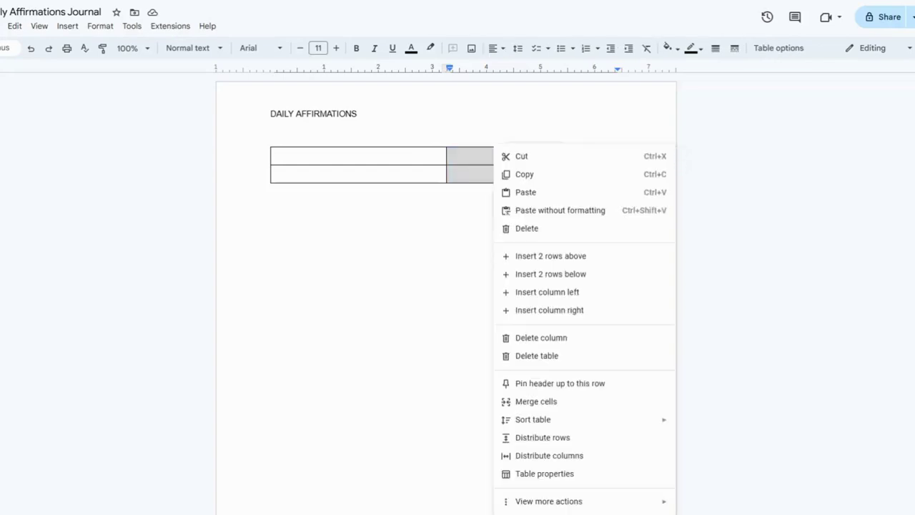
mouse_move(536, 401)
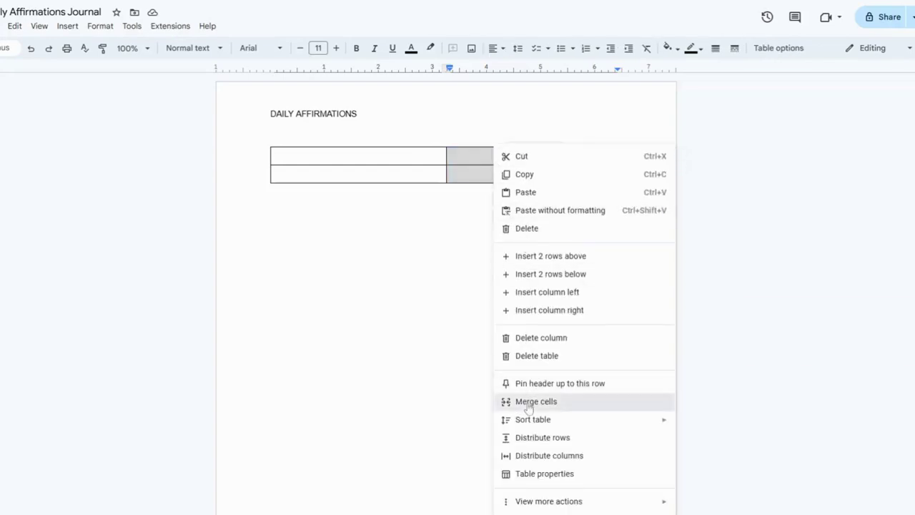
Merge the right column and label the cells DATE and TODAY'S AFFIRMATIONS.
left_click(536, 401)
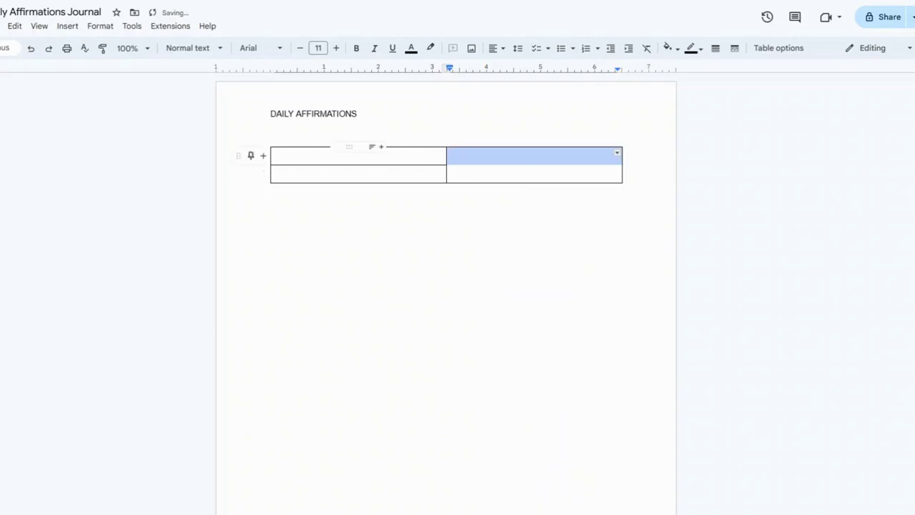
type("DATE")
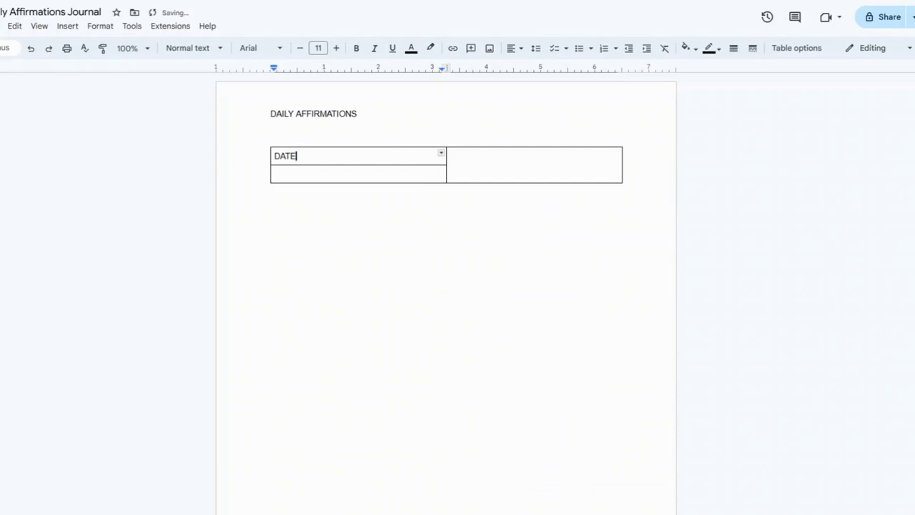
left_click(532, 156)
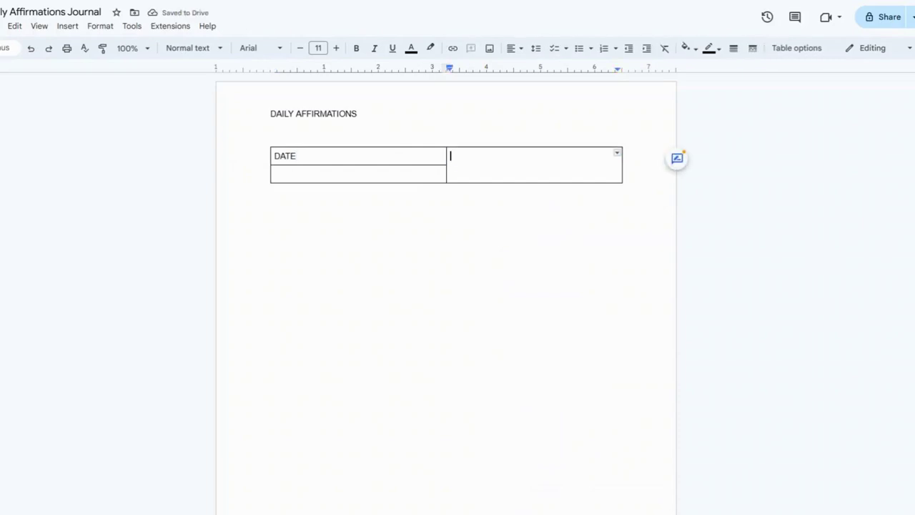
type("TODAY'S")
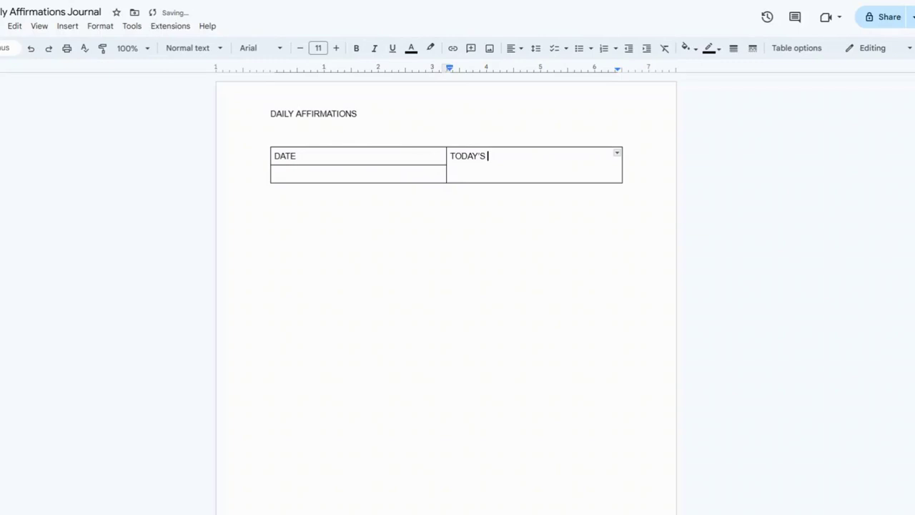
type("AFFIRMATIONS")
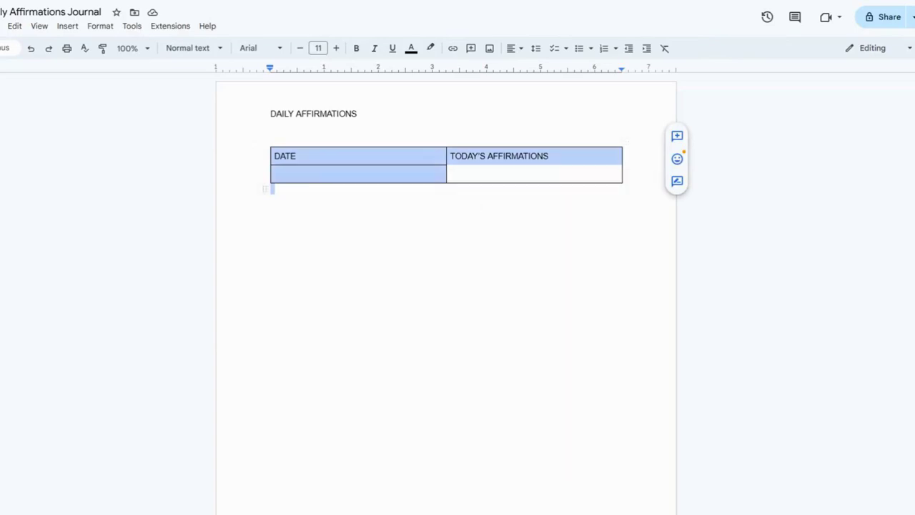
Paste more copies of the journal table until seven tables stack down the page.
left_click(303, 258)
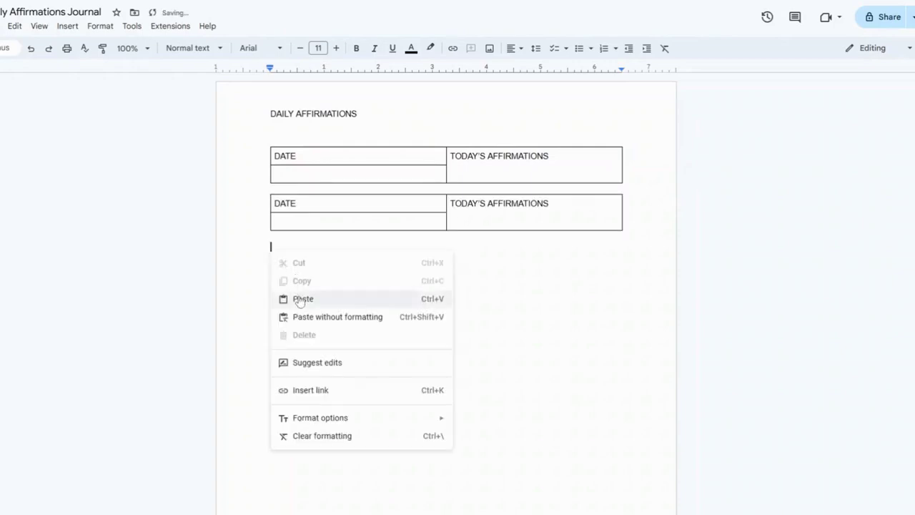
left_click(303, 299)
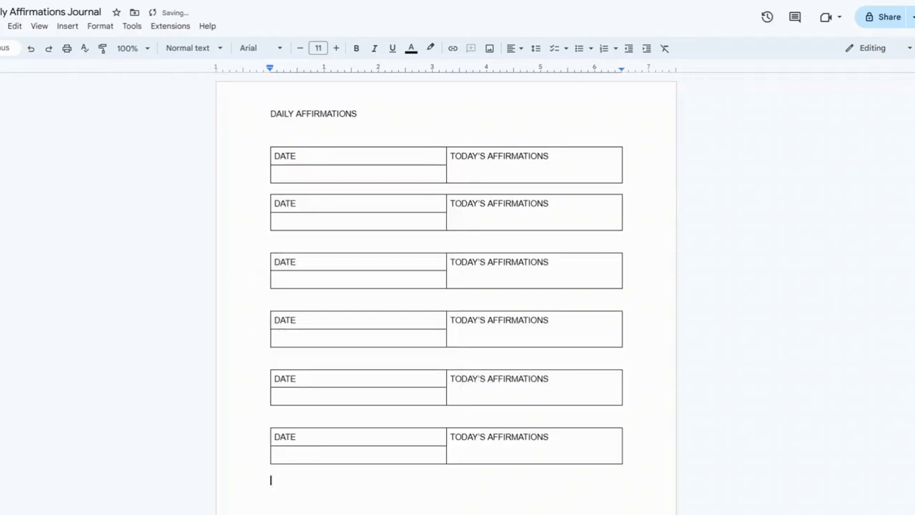
scroll("down", 3)
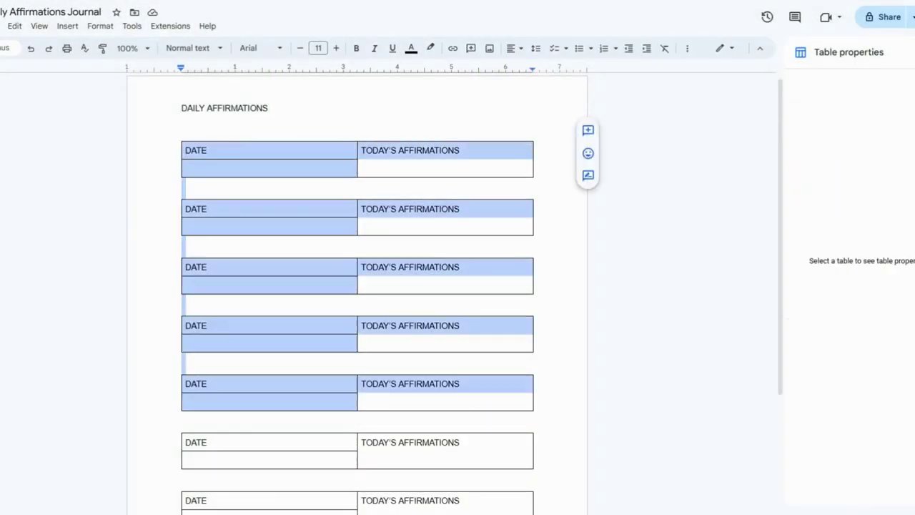
Make the DATE and TODAY'S AFFIRMATIONS labels in all seven tables blue and bold.
scroll("down", 3)
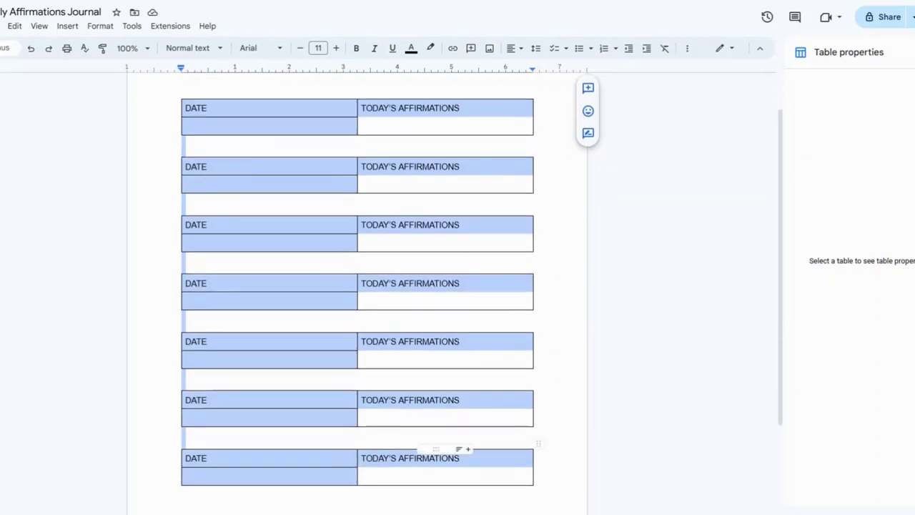
mouse_move(411, 47)
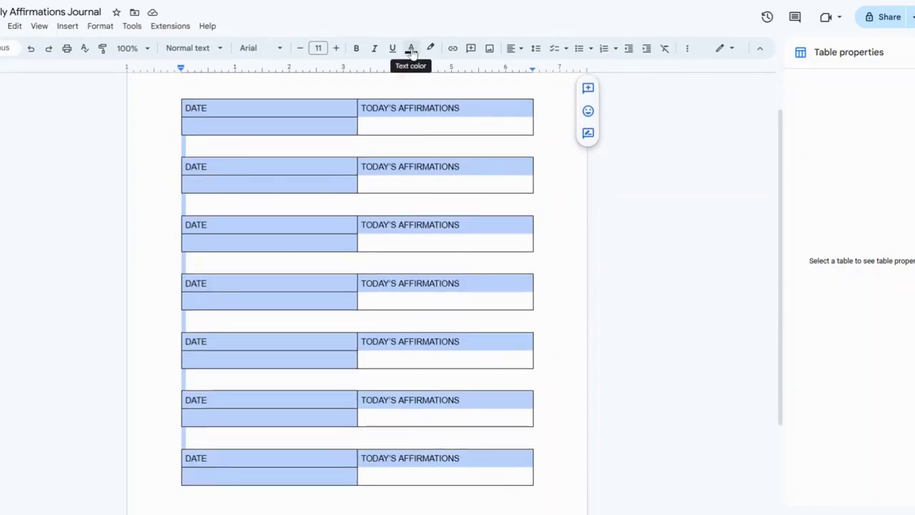
left_click(411, 48)
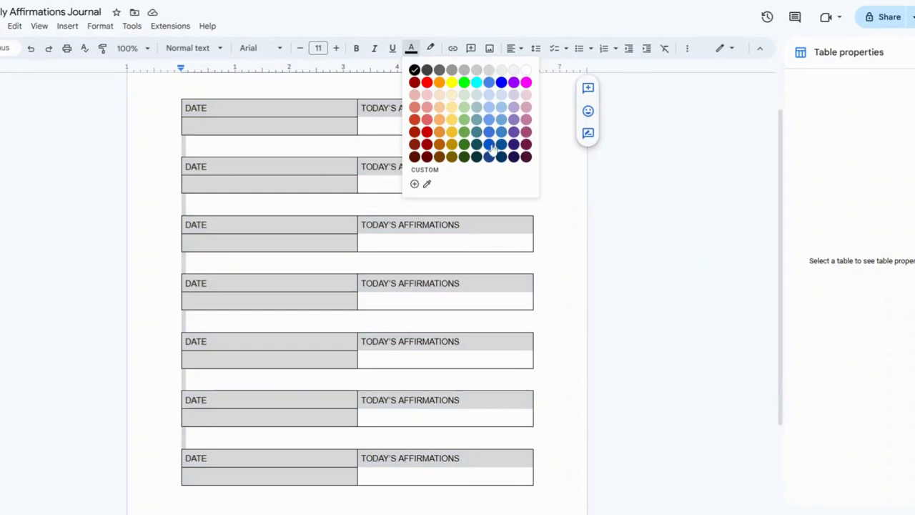
left_click(489, 145)
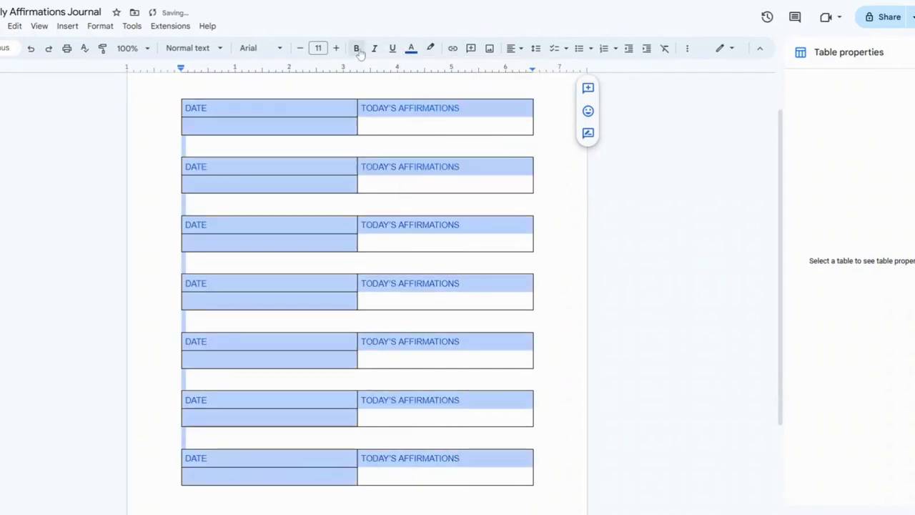
left_click(356, 48)
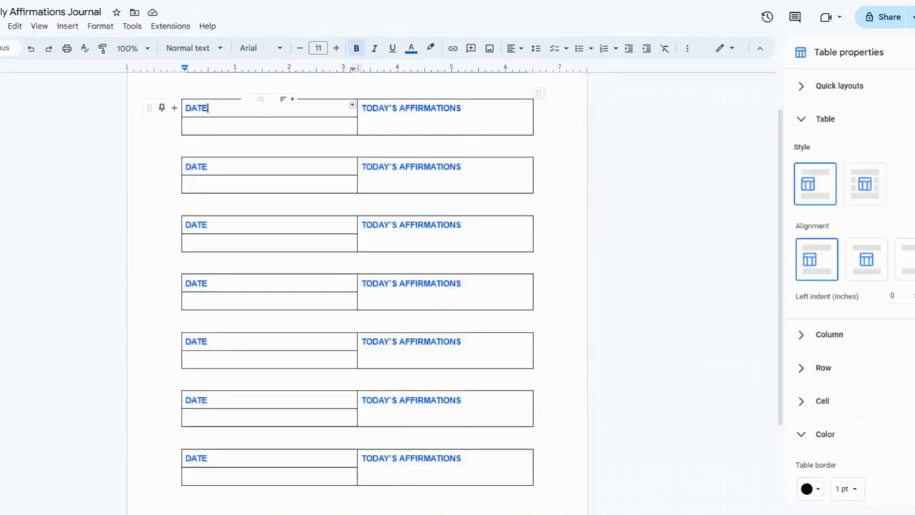
Give the journal tables' header rows and affirmation cells a light blue cell background.
left_click(268, 108)
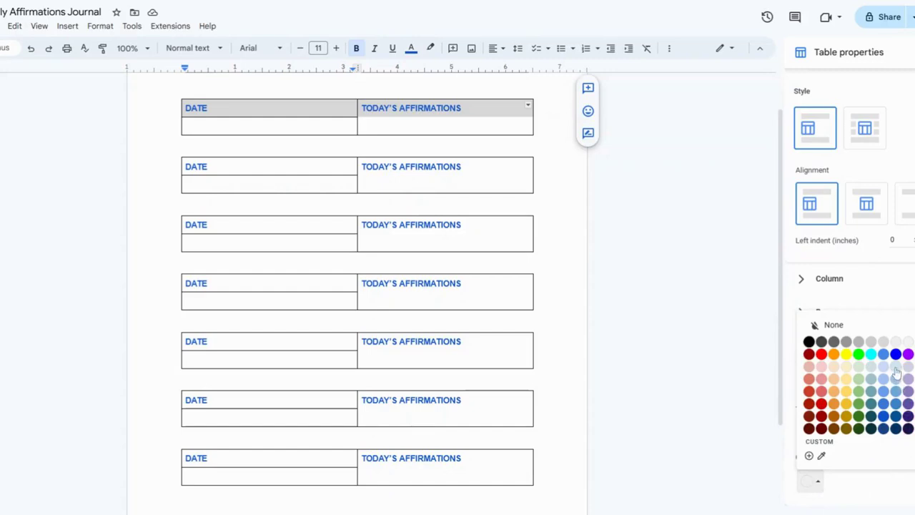
left_click(897, 372)
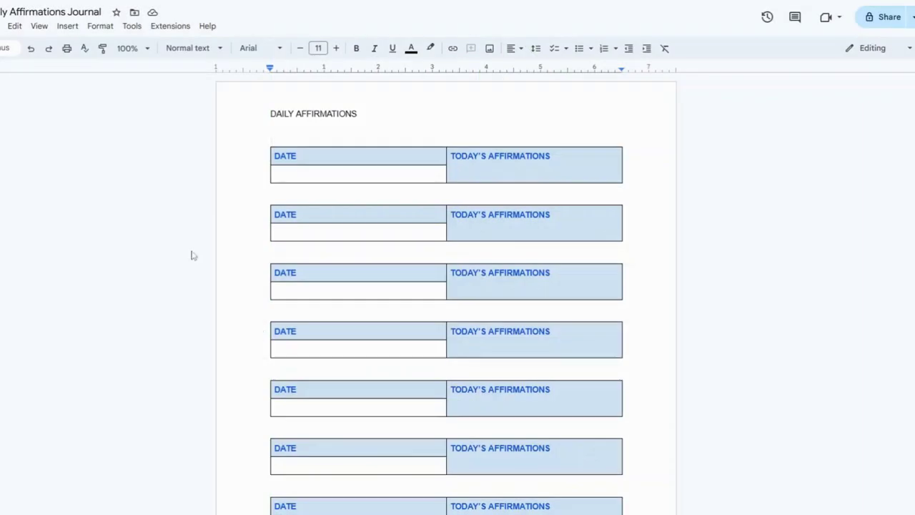
mouse_move(153, 13)
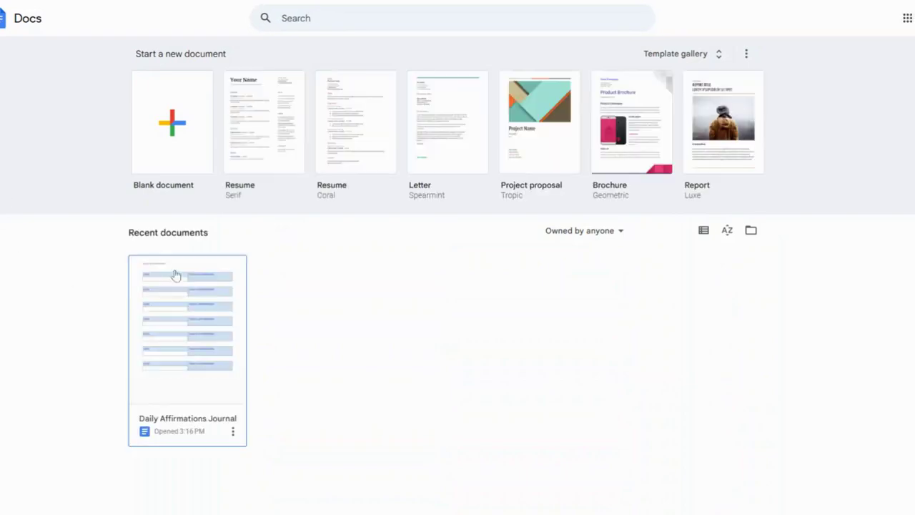
mouse_move(186, 417)
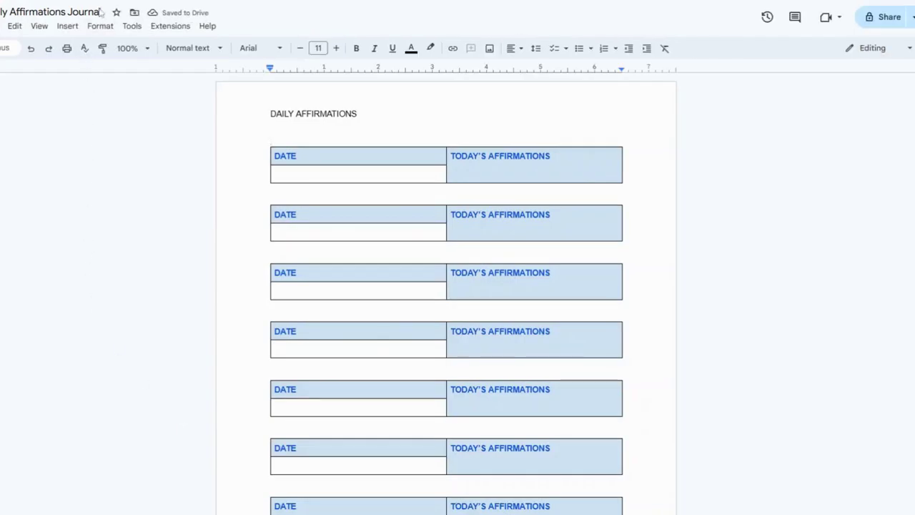
left_click(357, 174)
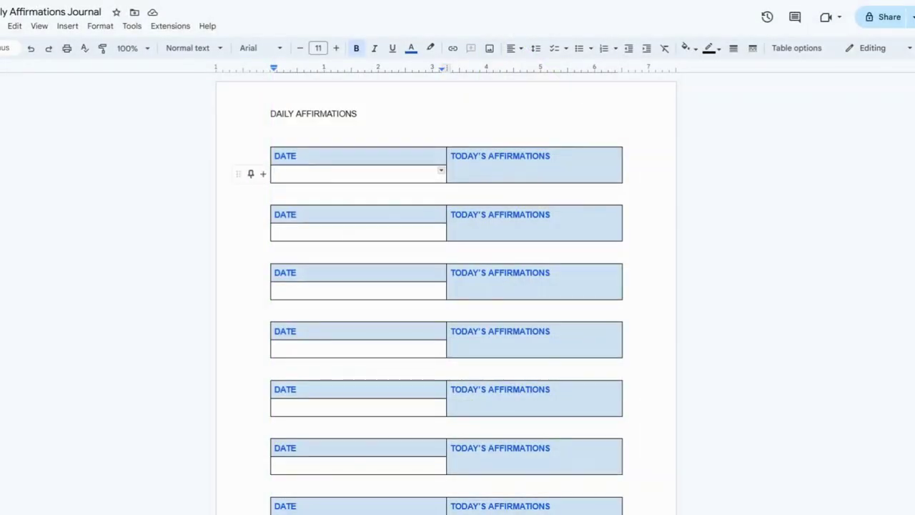
Fill the first table with 08/13/2024 and "I am confident and capable".
type("08/13/2")
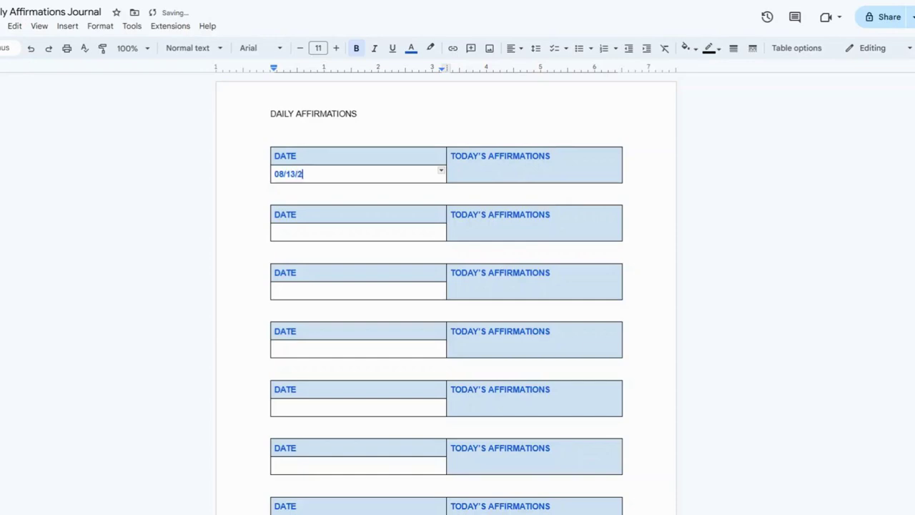
type("024")
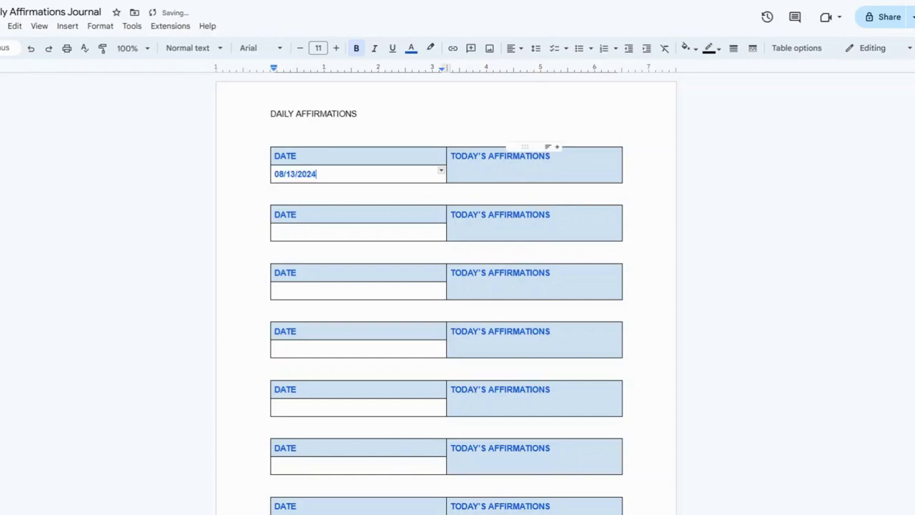
left_click(533, 174)
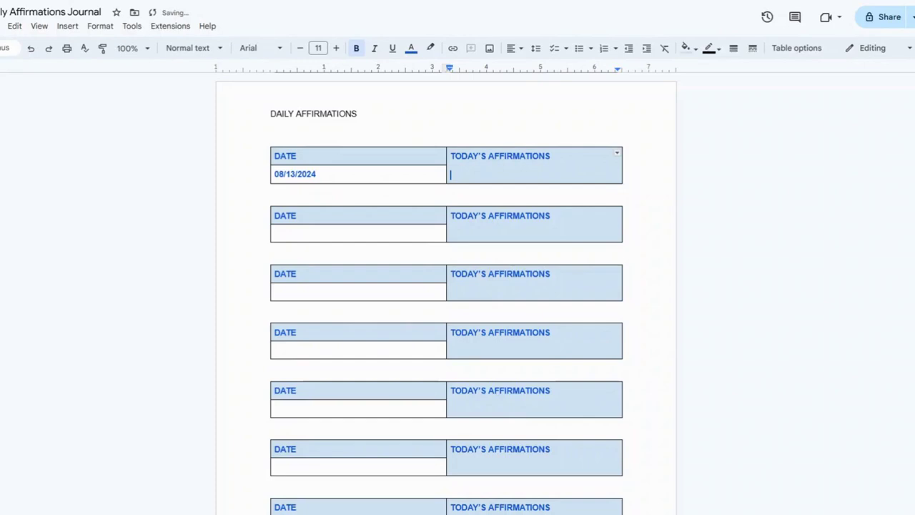
type("I am")
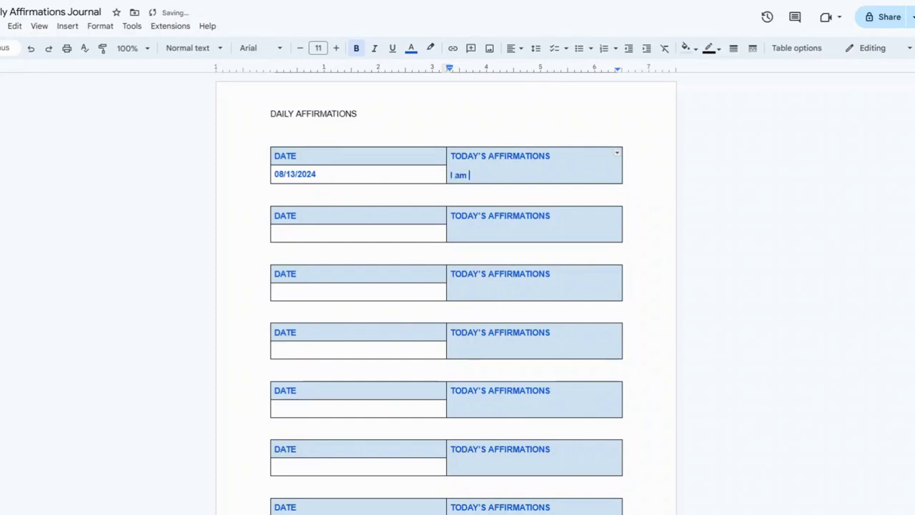
type("confie")
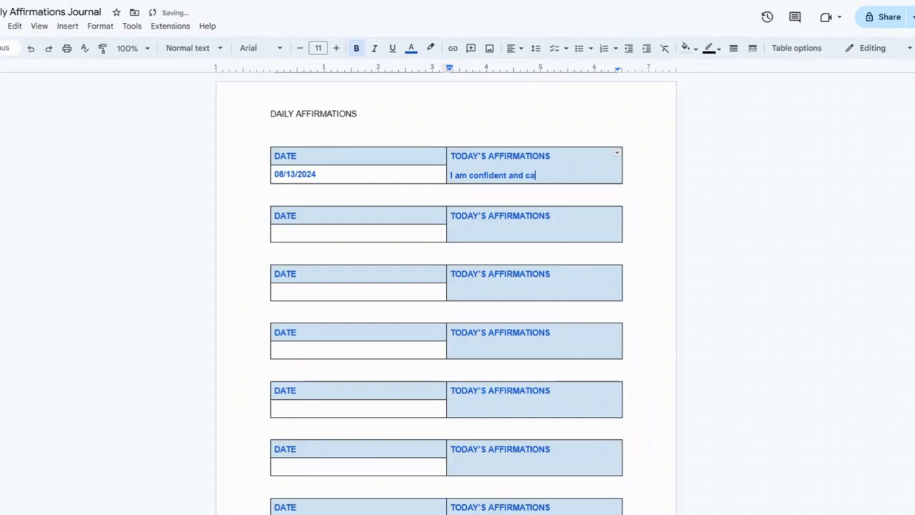
type("pable")
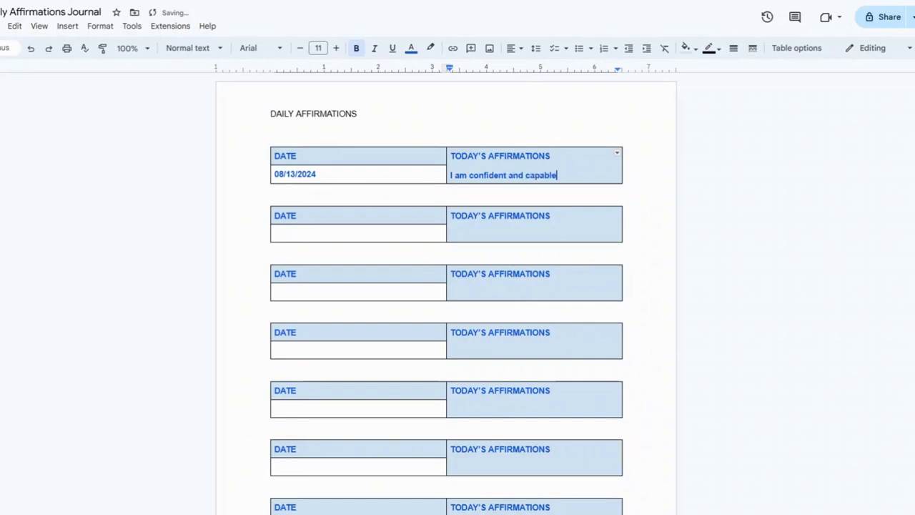
Fill the second table with 08/14/2024 and "I attract positive energy".
type("08/14/2024")
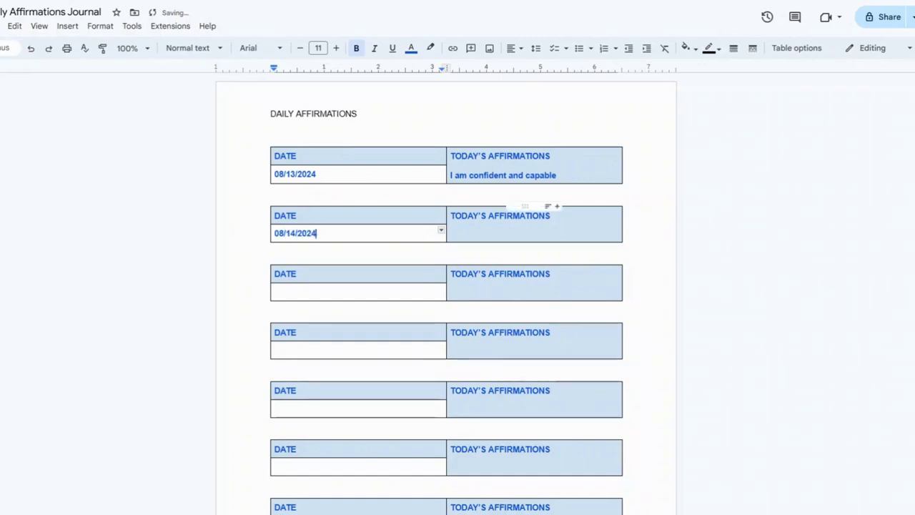
left_click(533, 234)
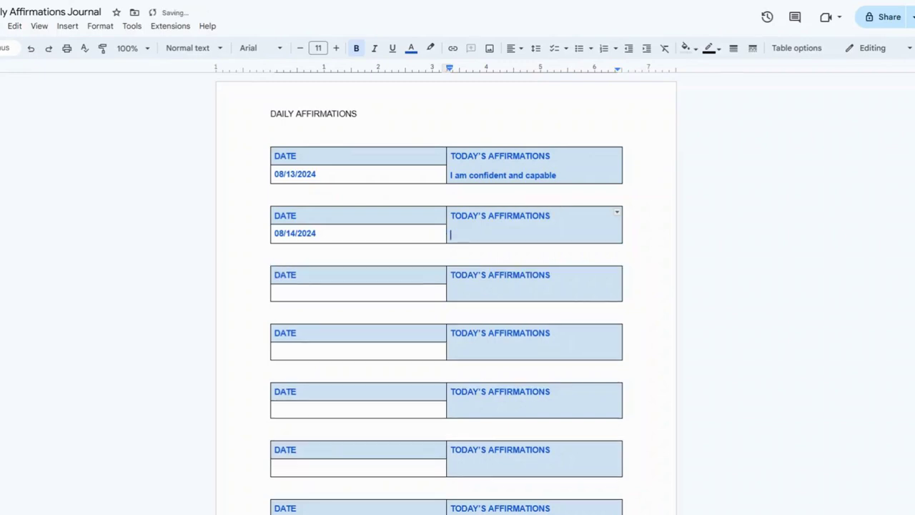
type("I attract posi")
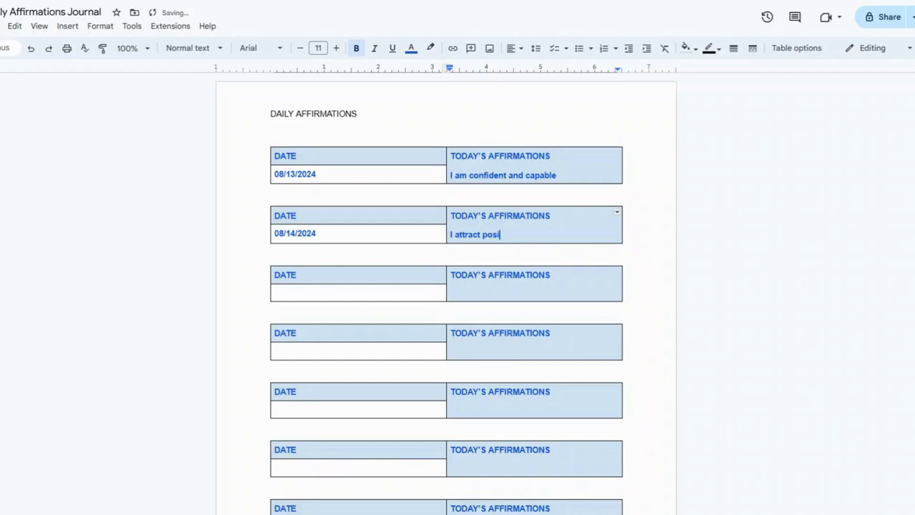
type("tive ener")
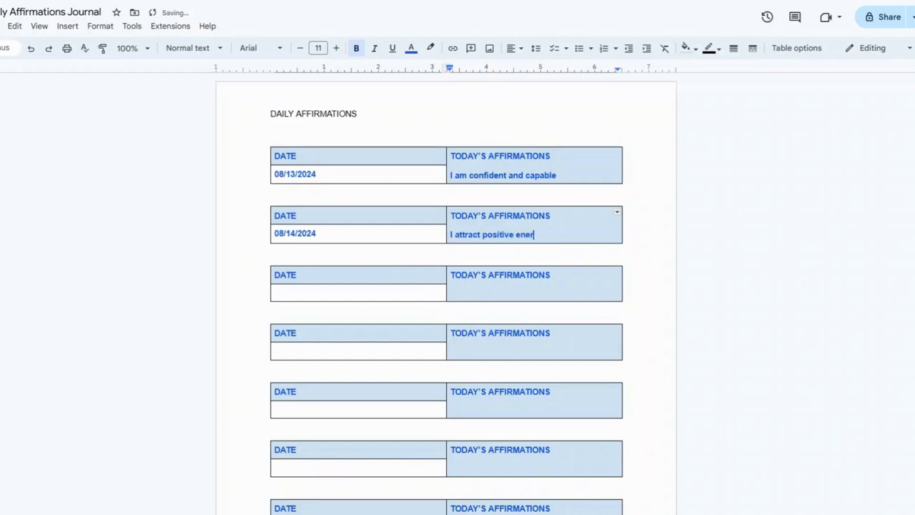
type("gy")
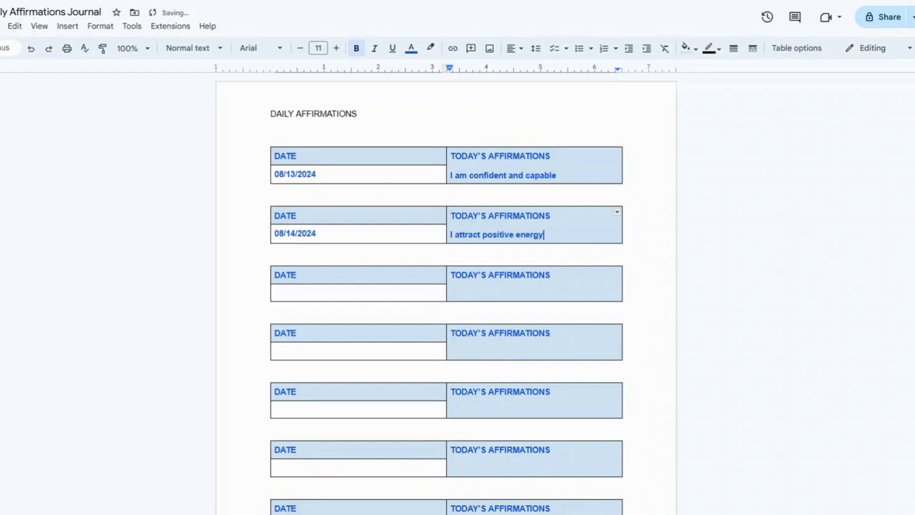